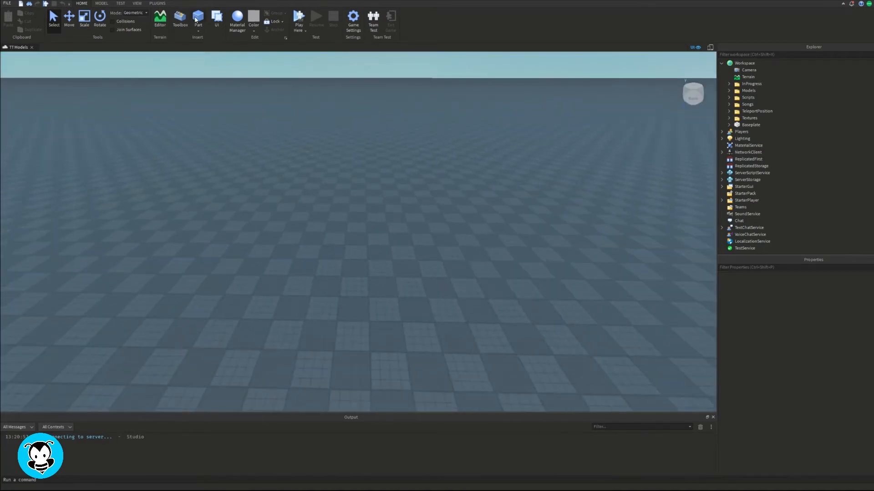
# Insert a Block part from the Part menu and switch to the Scale tool.
pyautogui.click(198, 16)
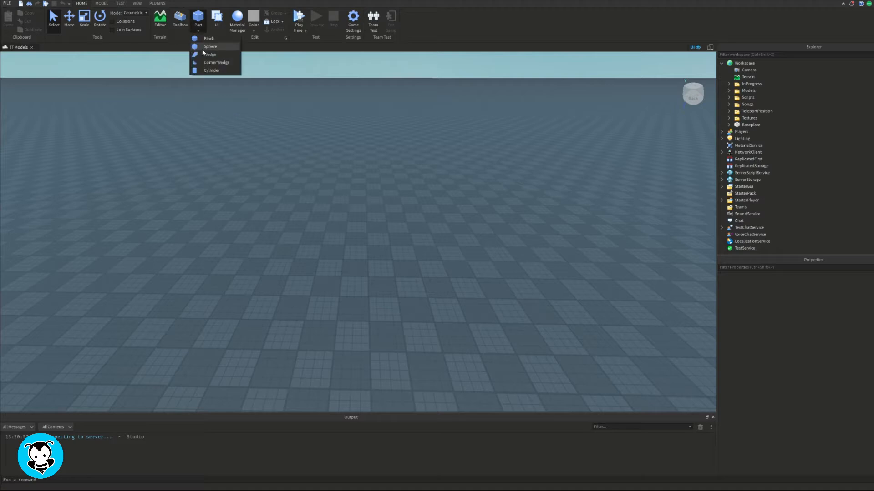
pyautogui.click(209, 38)
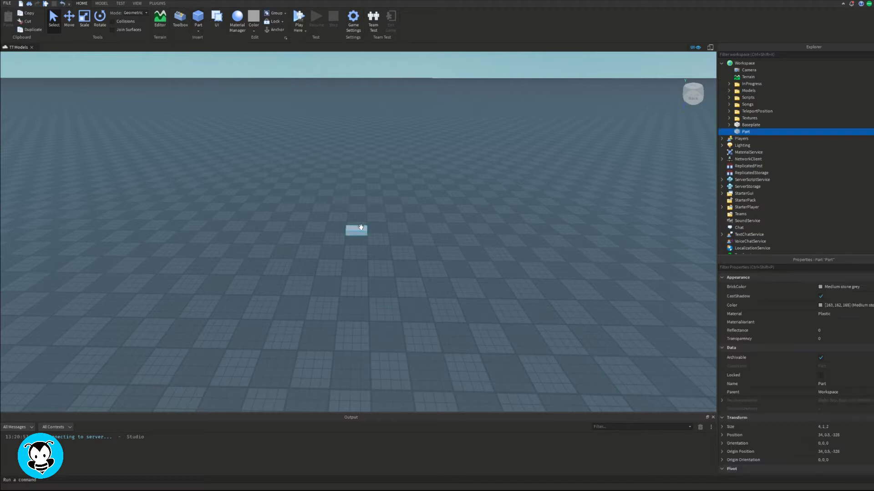
pyautogui.click(84, 18)
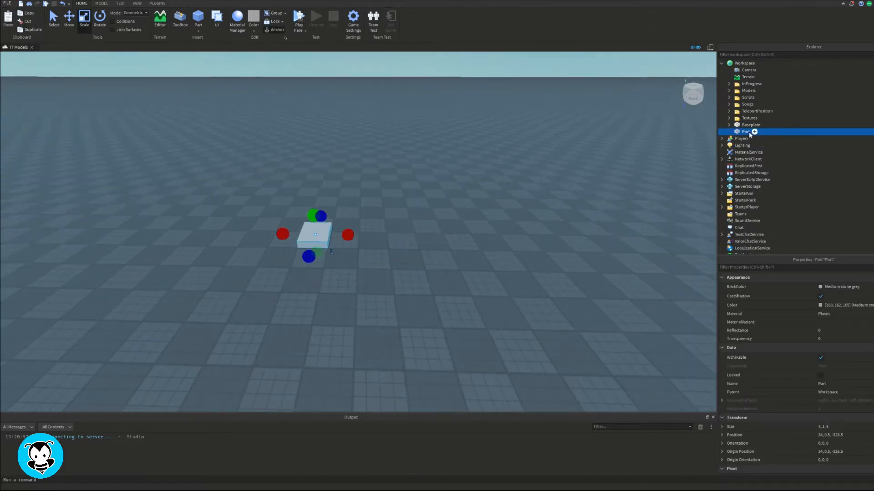
# Add an Attachment to the part and a Fire effect inside the Attachment.
pyautogui.click(752, 132)
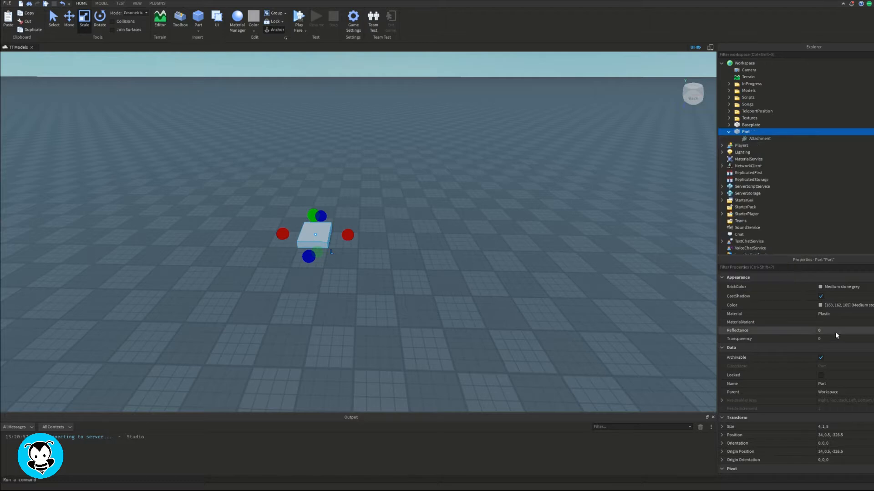
pyautogui.click(775, 138)
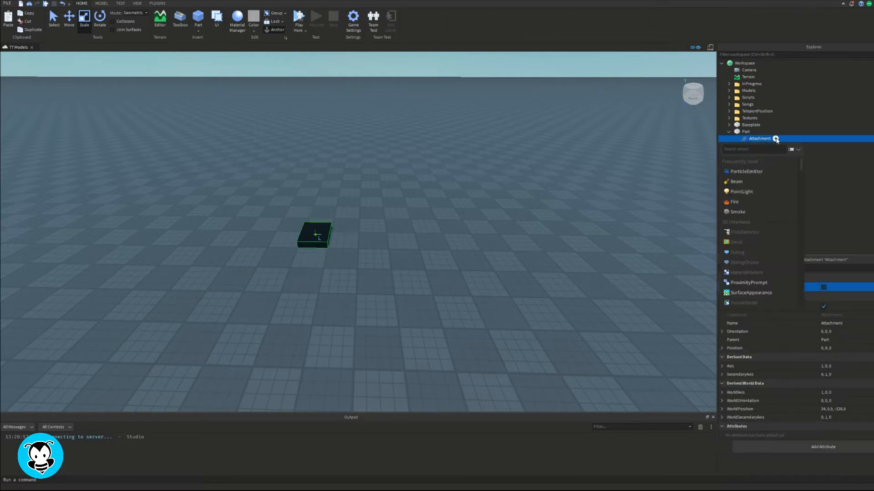
pyautogui.click(734, 202)
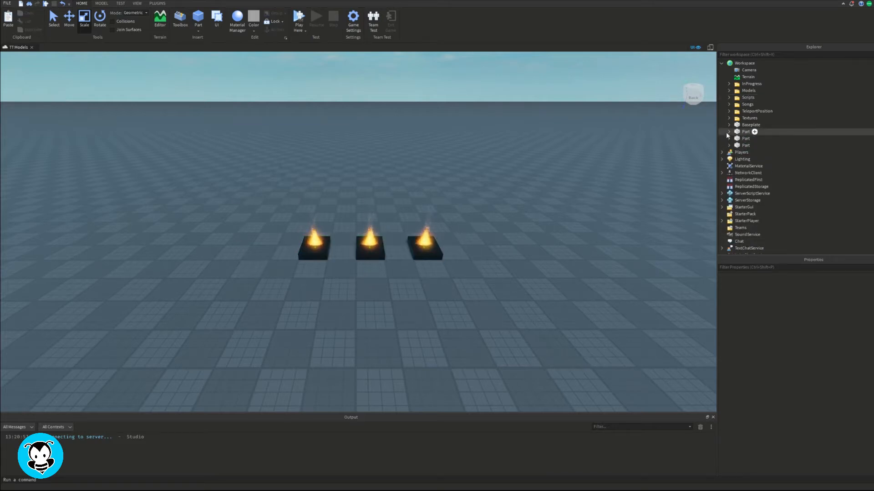
# Untick Enabled on the first part's Fire, then begin inserting a new Block part.
pyautogui.click(759, 144)
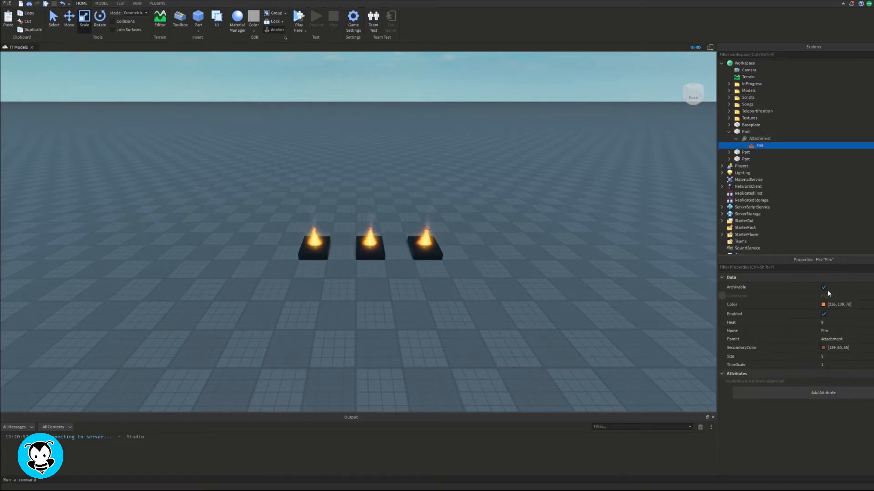
pyautogui.click(823, 314)
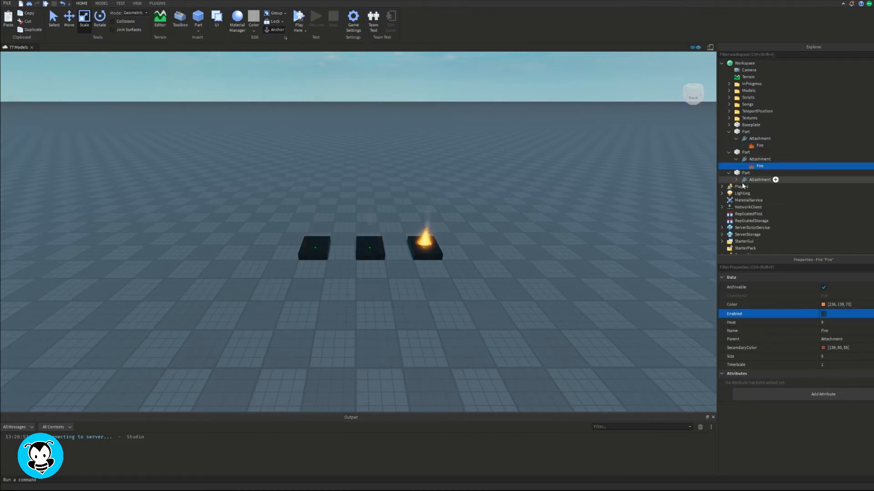
pyautogui.rightClick(261, 164)
pyautogui.write('pro')
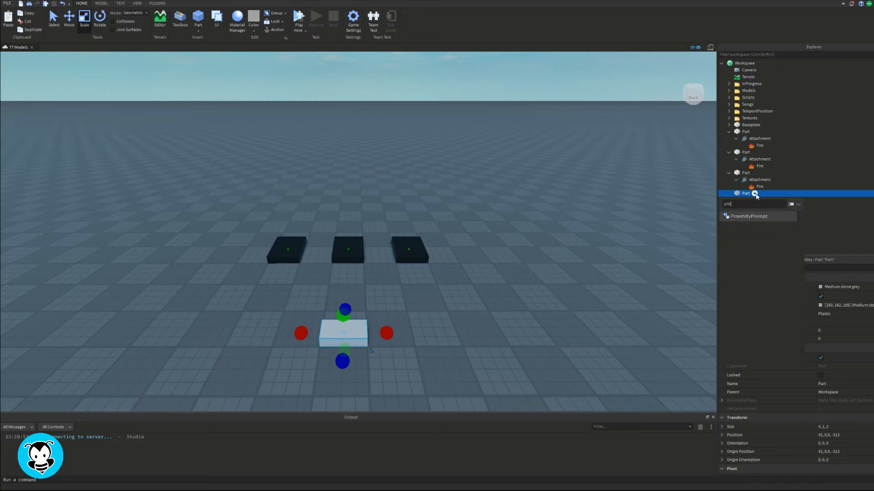
# Insert a ProximityPrompt into the grey block part.
pyautogui.click(748, 216)
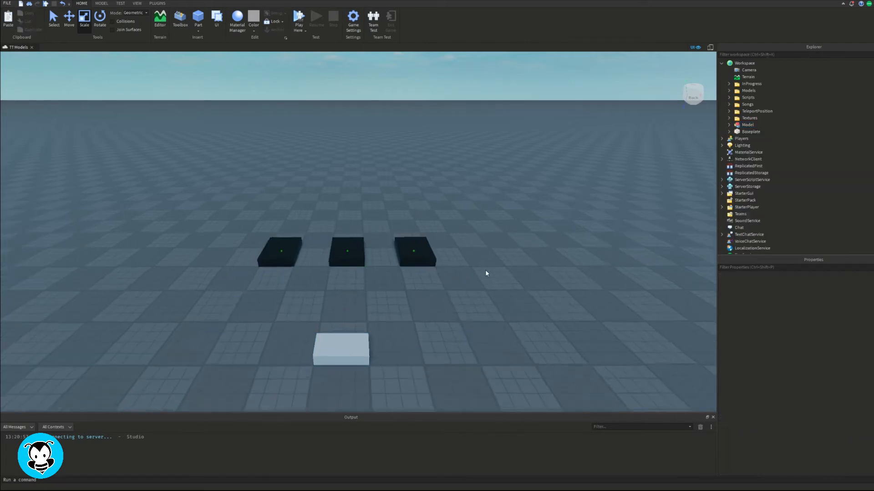
# Add a Script to the Model declaring firePart1–3 as model.Part1–3 and starting a prompt variable.
pyautogui.click(747, 125)
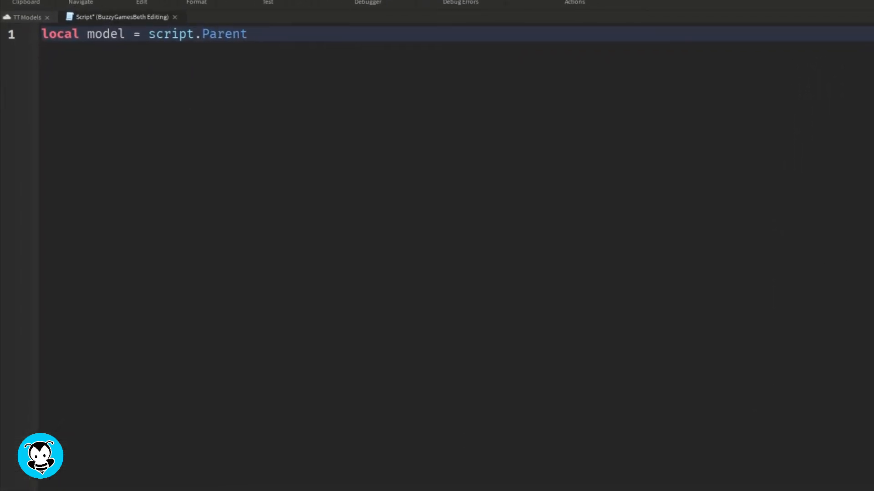
pyautogui.write('local fireP')
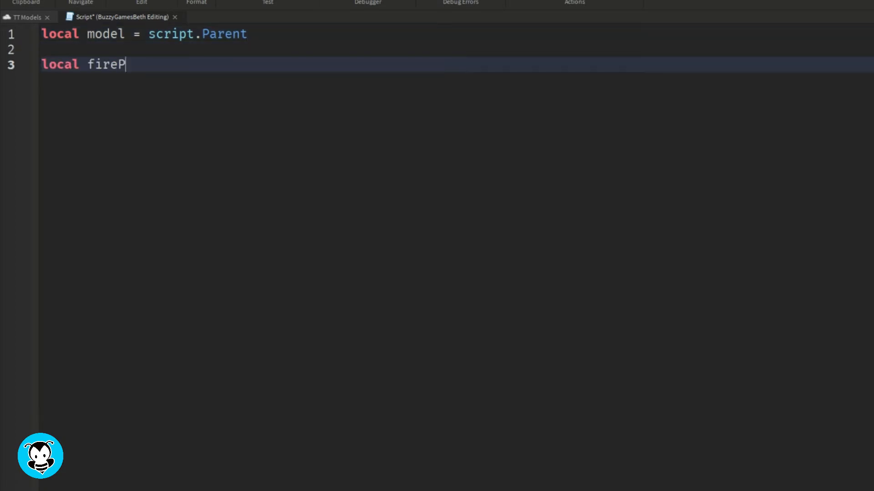
pyautogui.write('art1 = model.Part1')
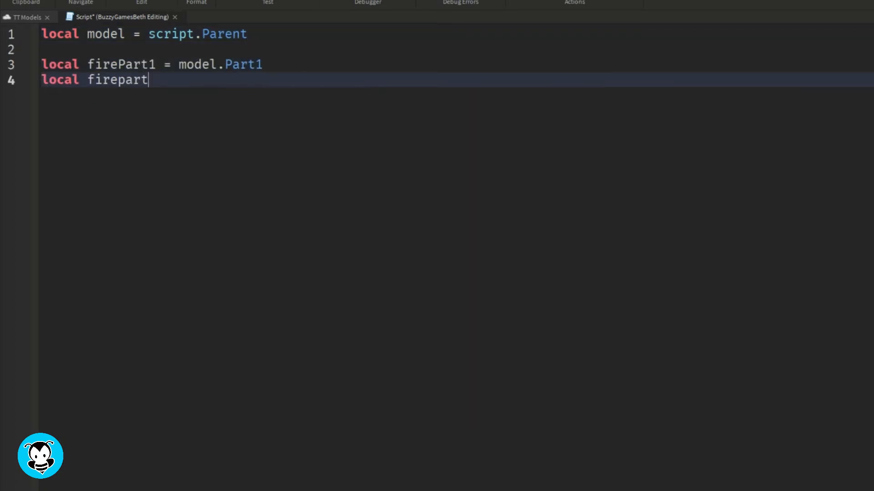
pyautogui.write('2 = model.Part2')
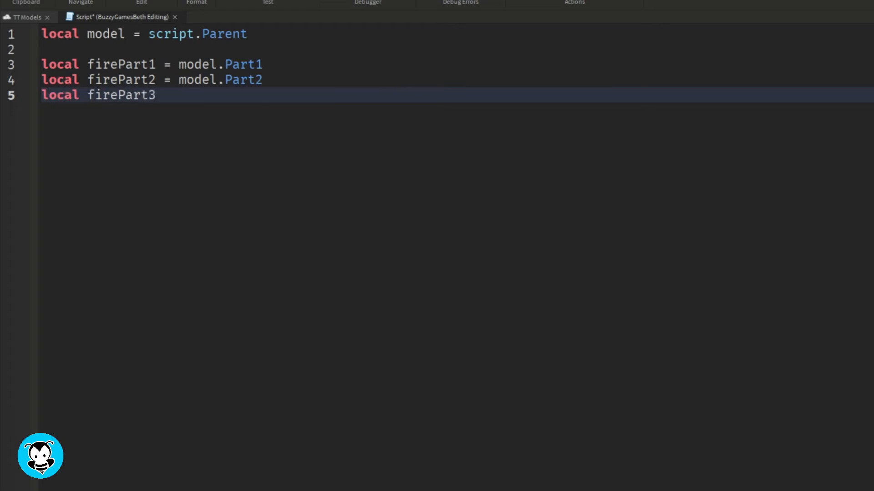
pyautogui.write('= model.Part3')
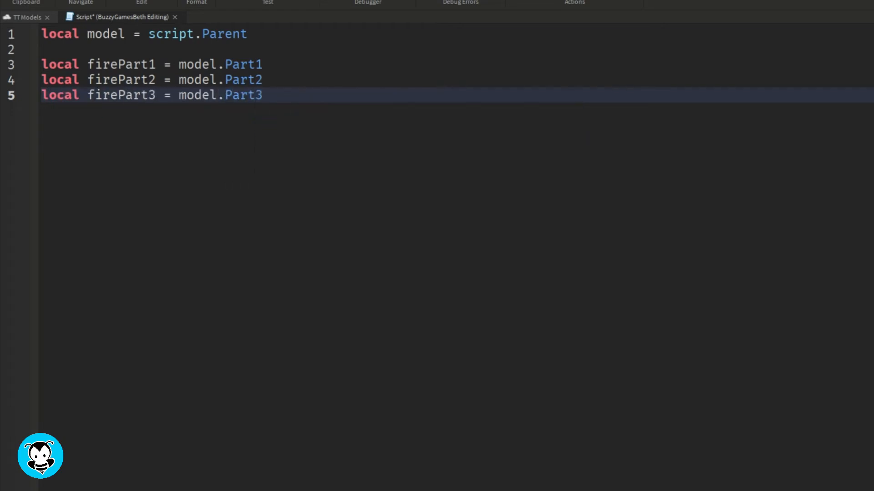
pyautogui.write('local prompt = m')
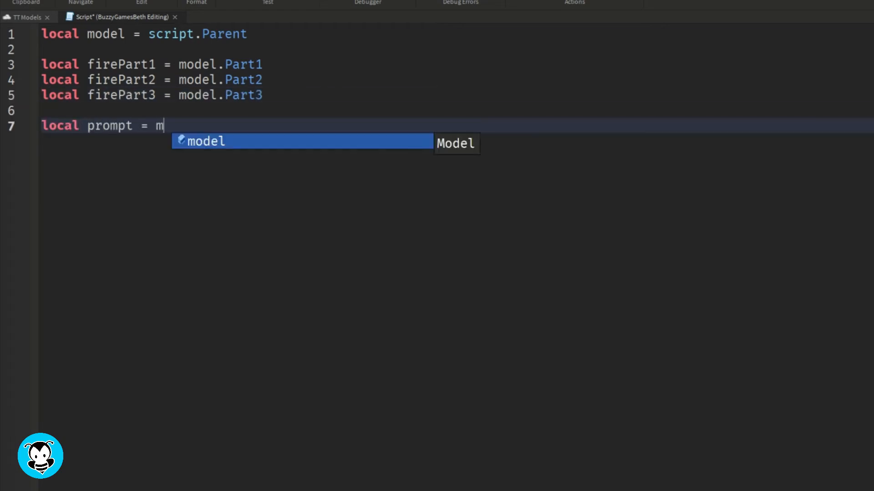
# Point the fire variables at .Attachment.Fire and add prompt.Triggered:Connect(function()).
pyautogui.write('odel.a')
pyautogui.write('prompt.Triggered:Connect(fun')
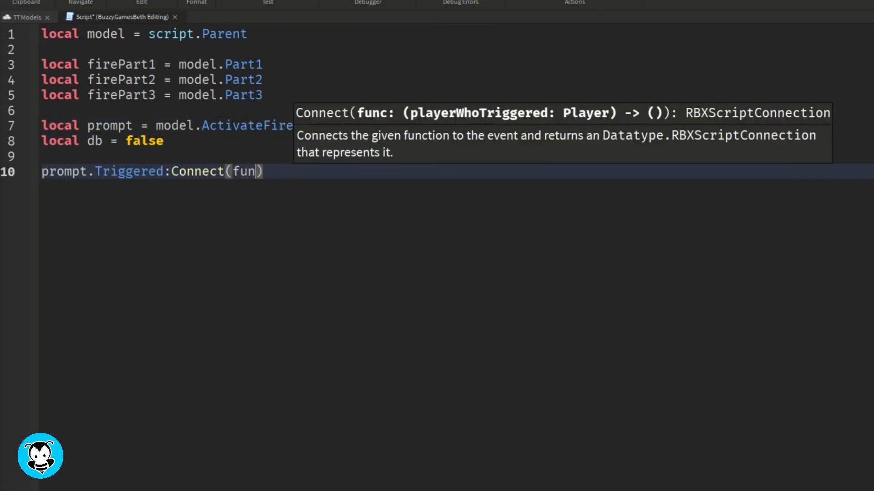
pyautogui.write('function()')
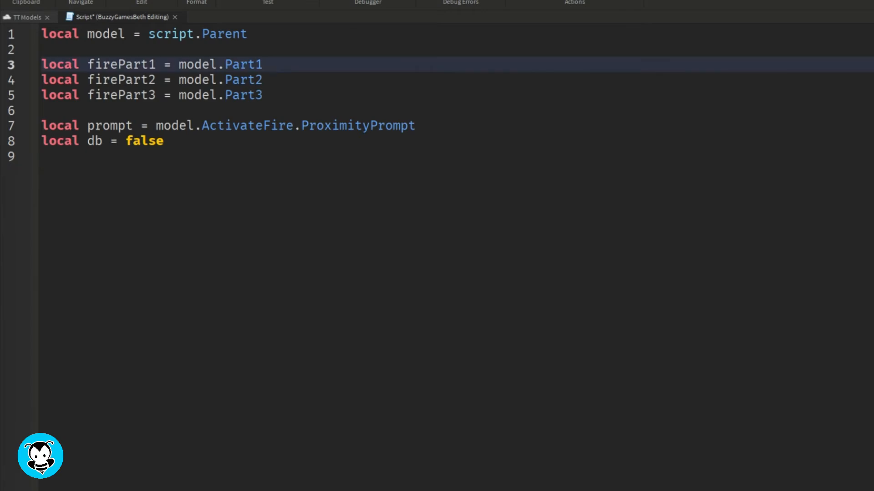
pyautogui.write('.Attachment.Fire')
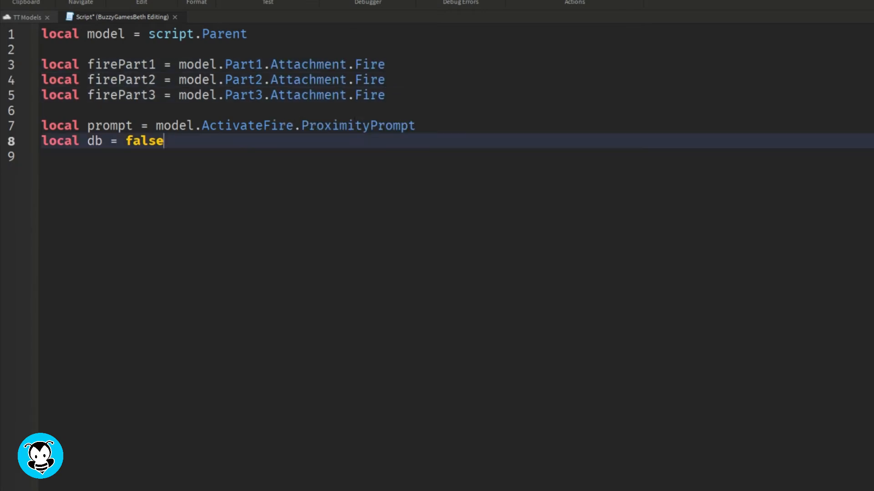
pyautogui.write('prompt.Triggered:Connect(function()')
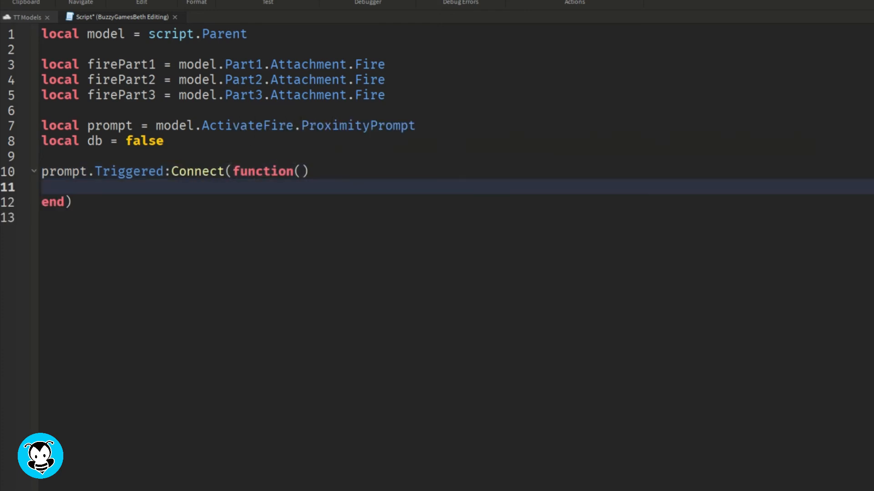
# Write the if db == false block and the else lines setting firePart Enabled = false.
pyautogui.write('if db == false then')
pyautogui.write('db = false')
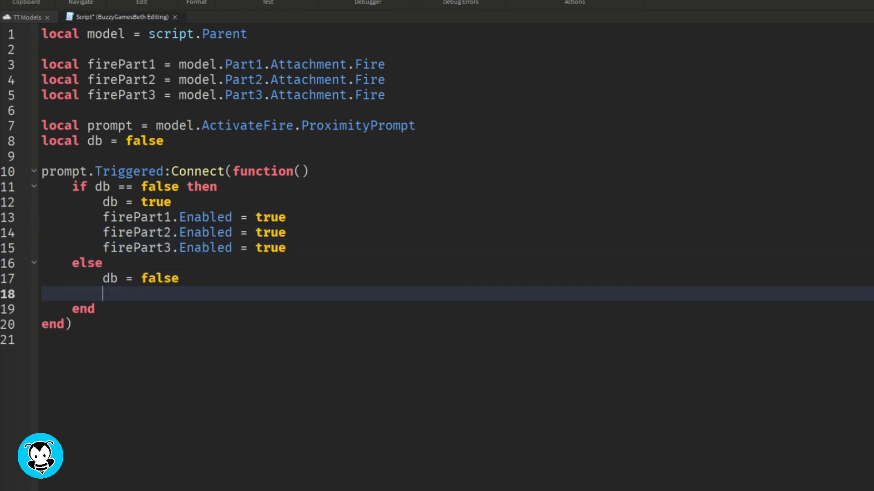
pyautogui.write('firePart1.Enabled = false')
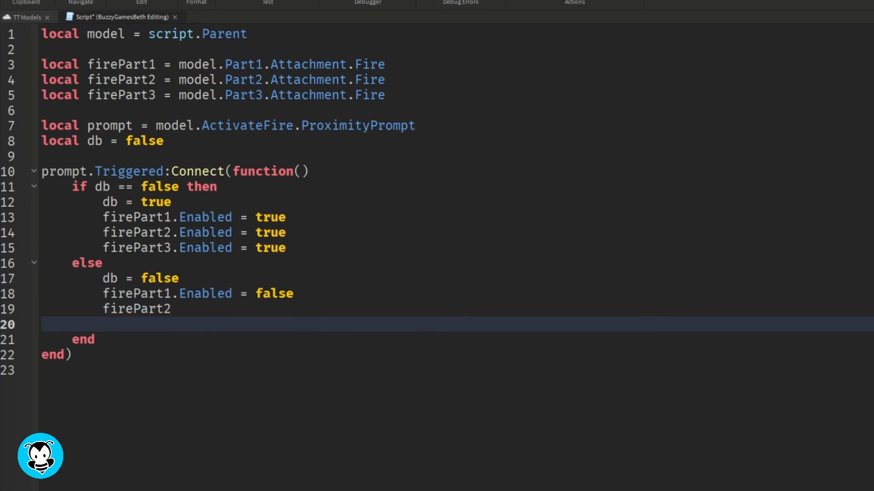
pyautogui.write('.Enabled = false')
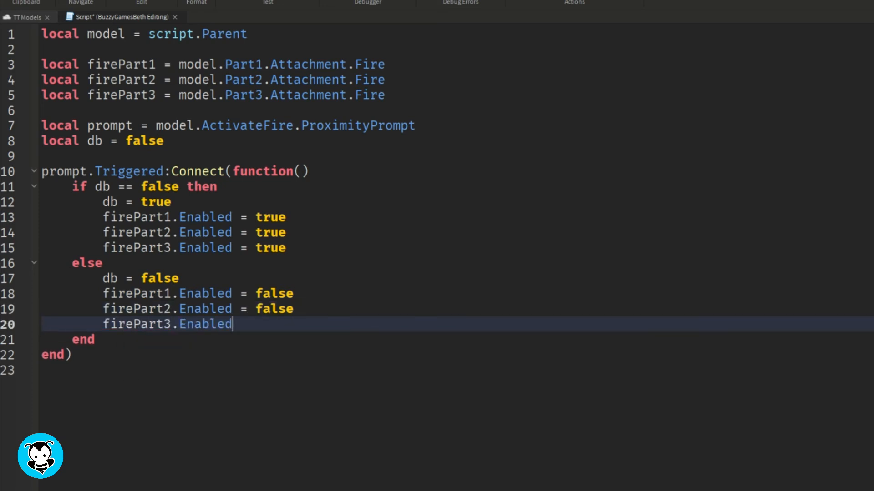